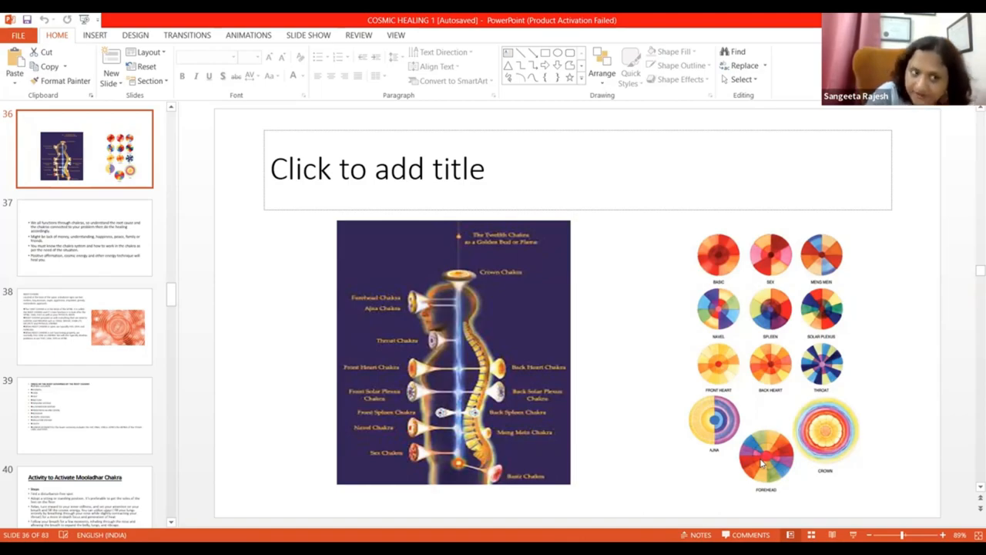
{"action": "mouse_move", "coordinate": [445, 419]}
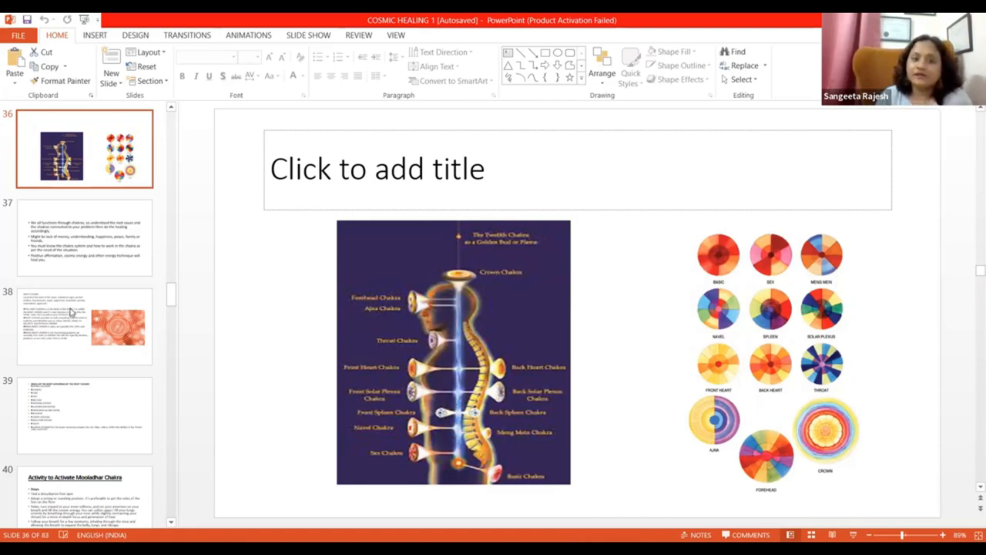
Open slide 38, the Root Chakra slide with its location, imbalance signs and functions.
{"action": "left_click", "coordinate": [85, 325]}
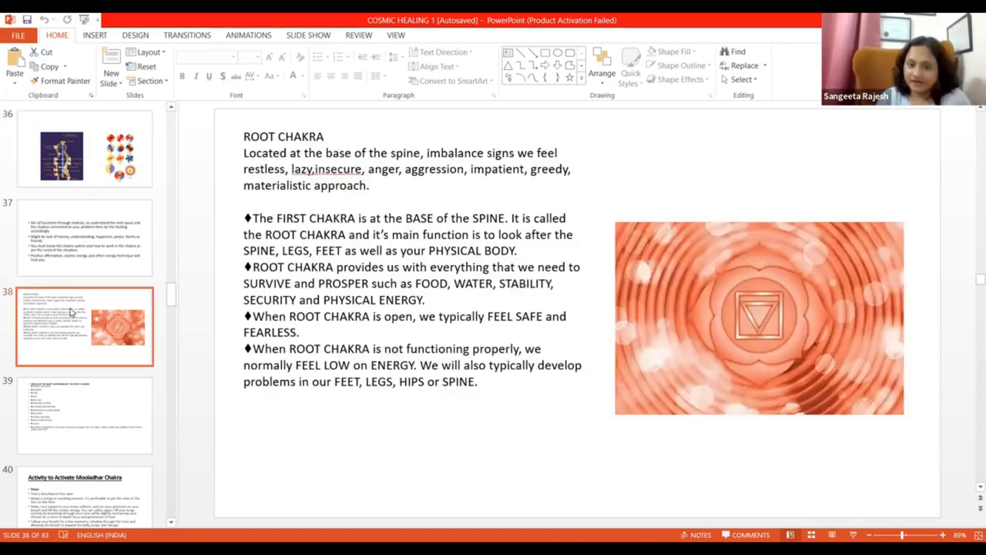